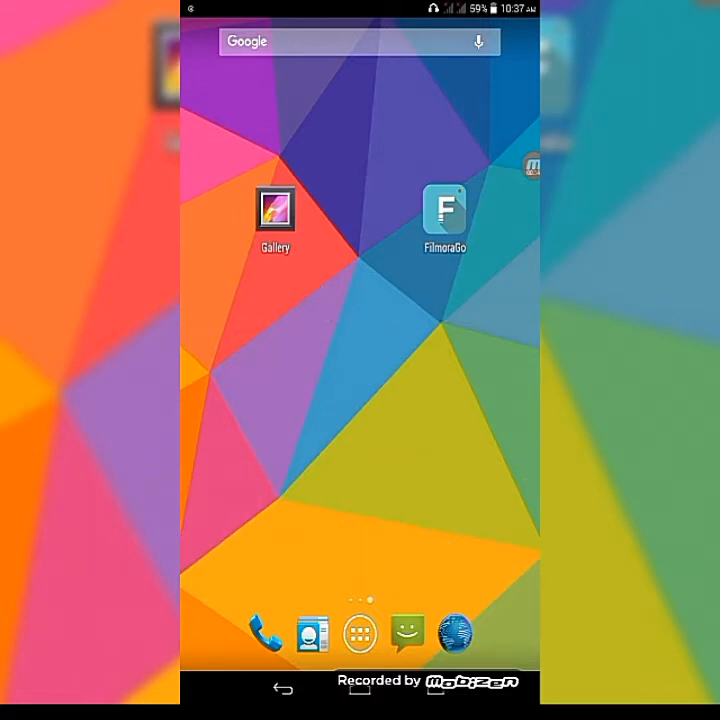
# Browse to the videos album in the Gallery app.
pyautogui.click(359, 631)
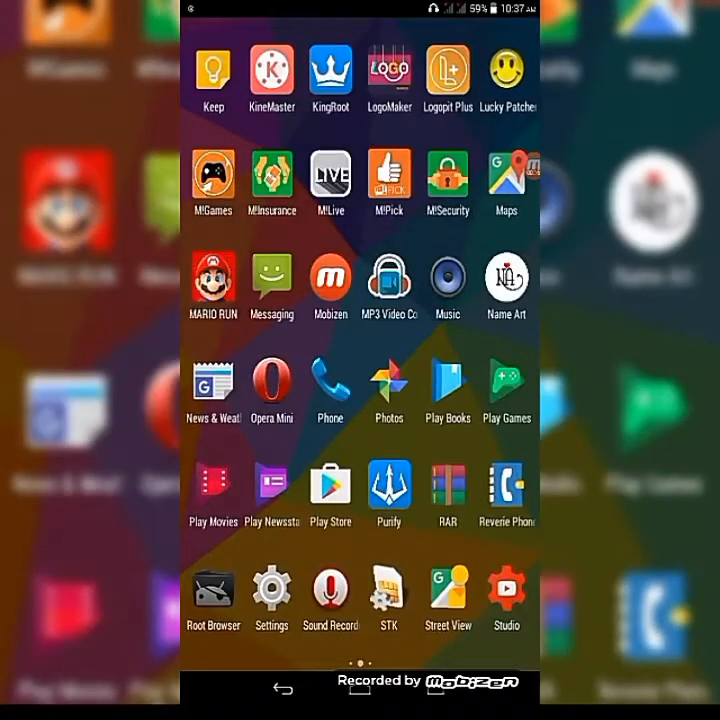
pyautogui.hscroll(-3)
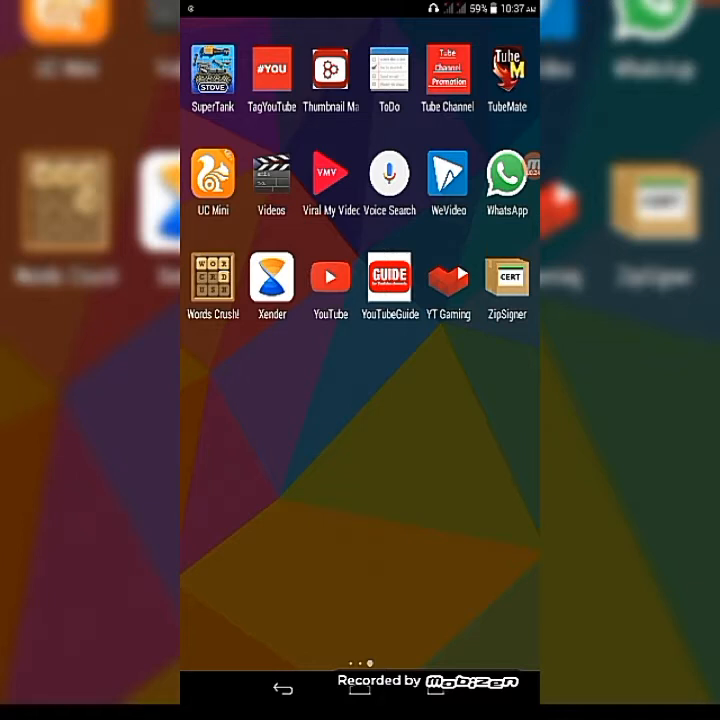
pyautogui.hscroll(-3)
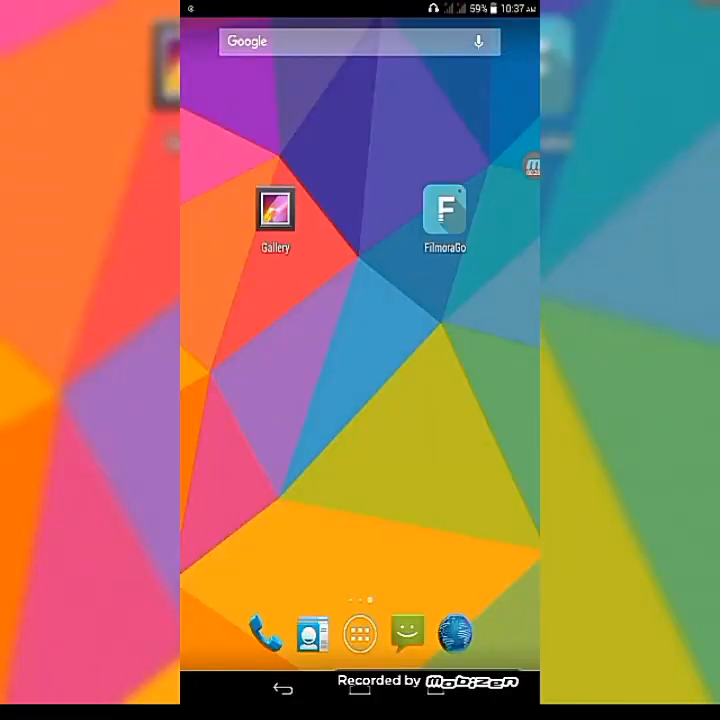
pyautogui.click(275, 210)
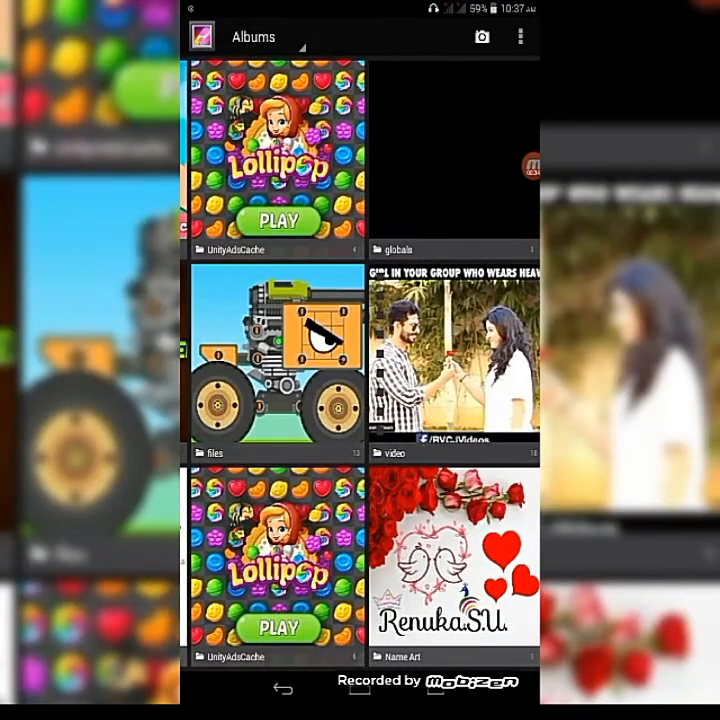
pyautogui.click(452, 360)
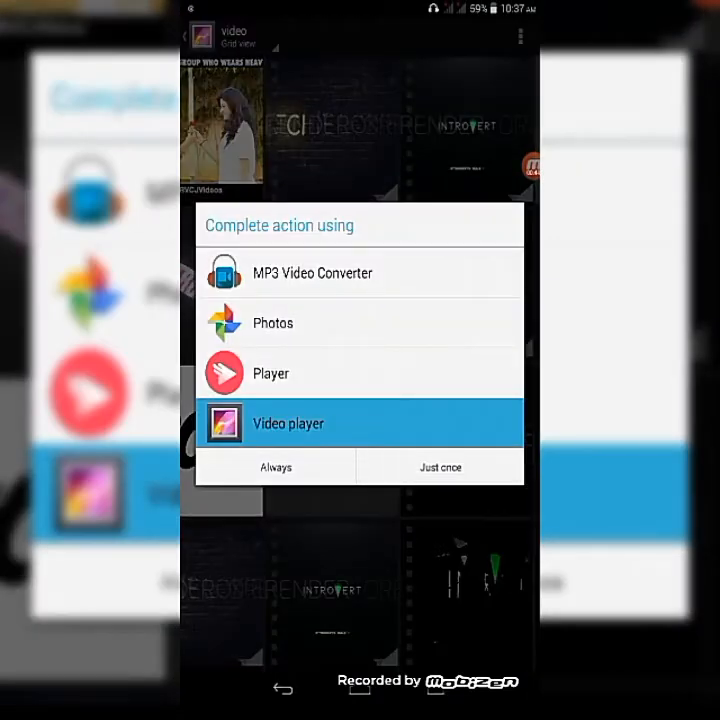
# Return to the app drawer and launch FilmoraGo.
pyautogui.click(439, 466)
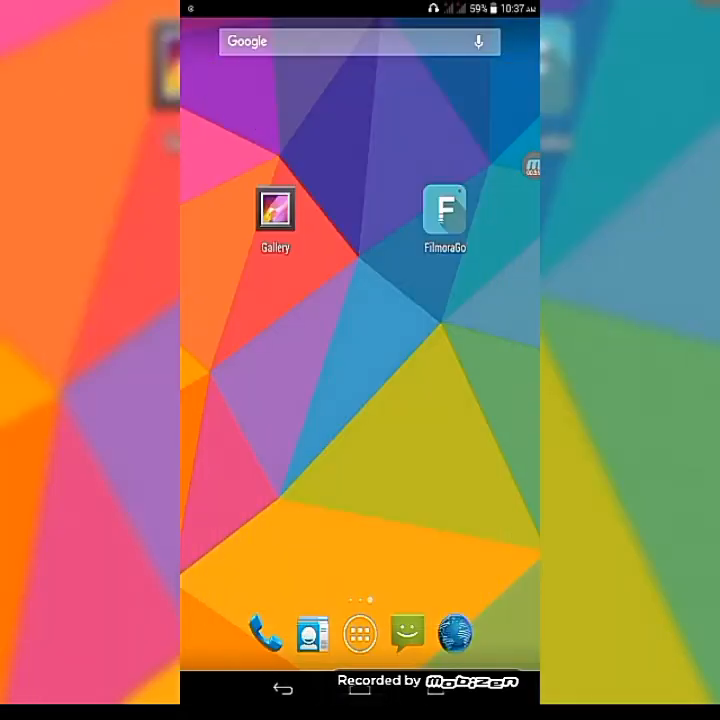
pyautogui.click(359, 633)
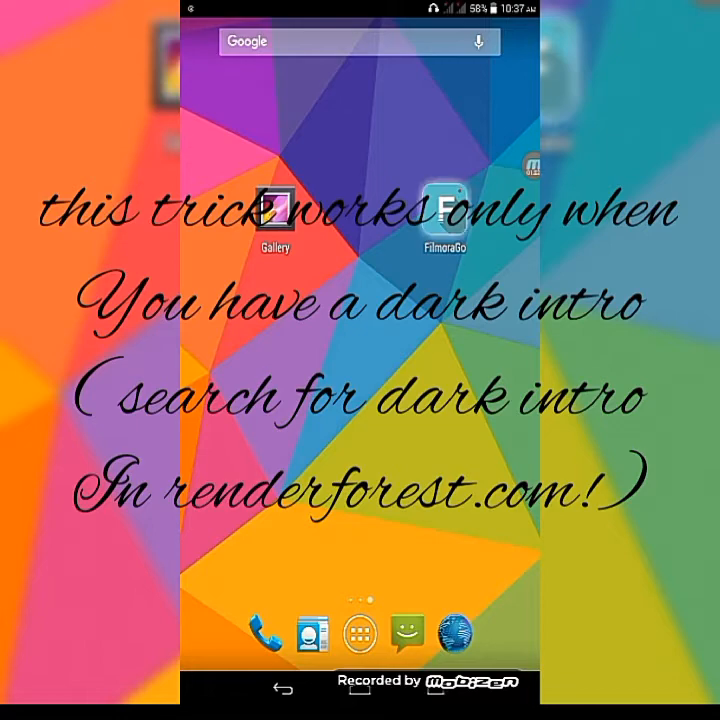
pyautogui.click(445, 205)
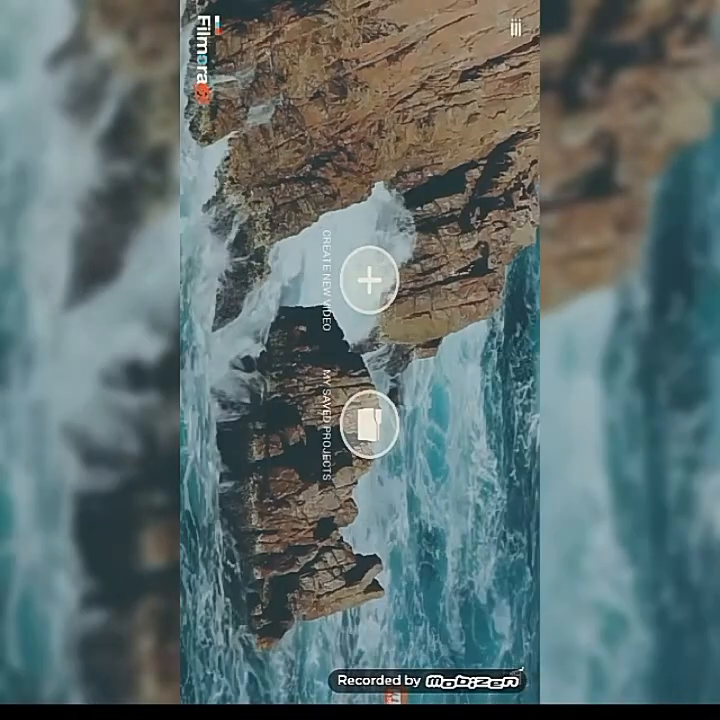
# Create a new video containing the dark Renderforest intro clip from Videos.
pyautogui.click(368, 278)
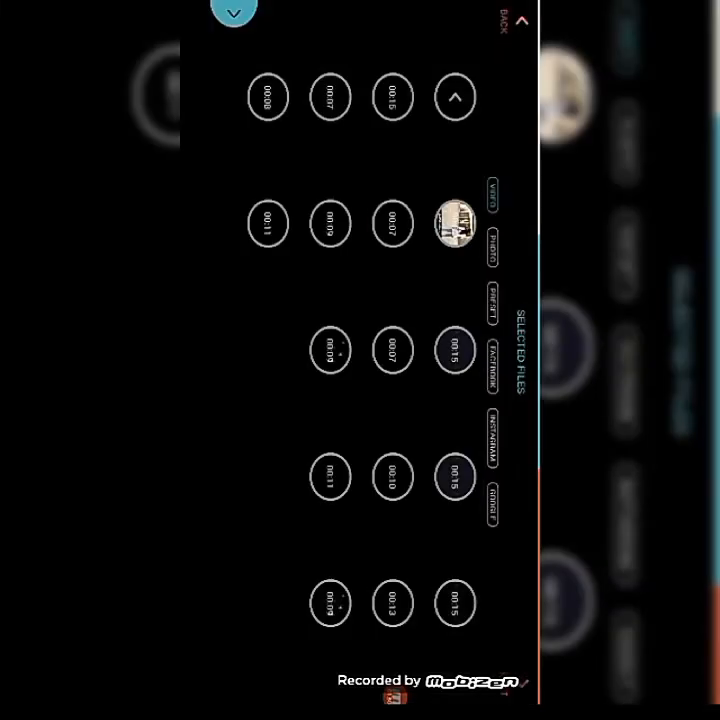
pyautogui.click(454, 223)
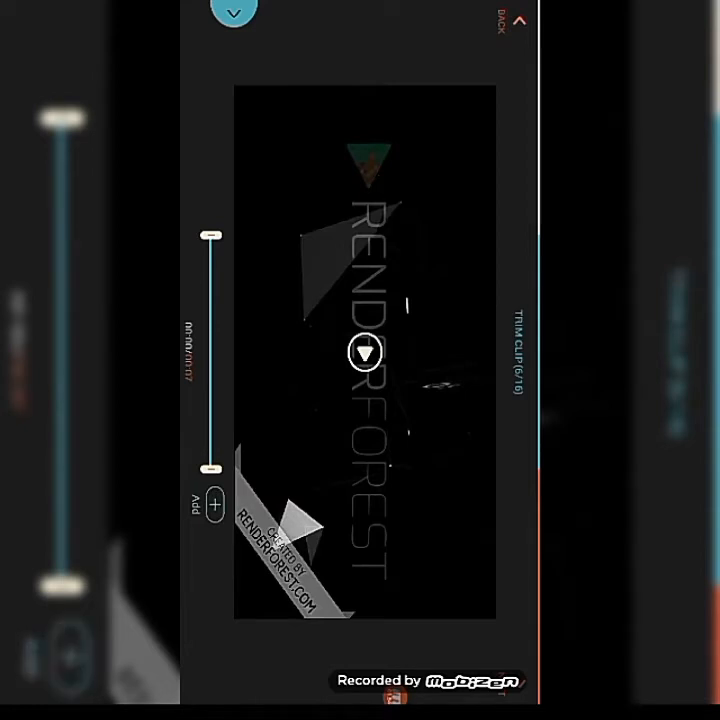
pyautogui.click(364, 352)
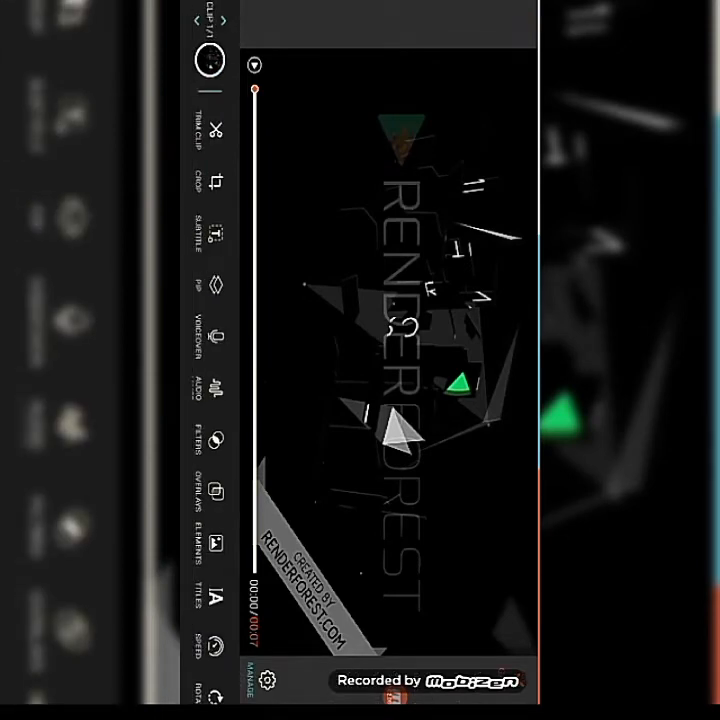
# Raise the clip's Contrast strength to about 28% to hide the Renderforest watermark.
pyautogui.scroll(-3)
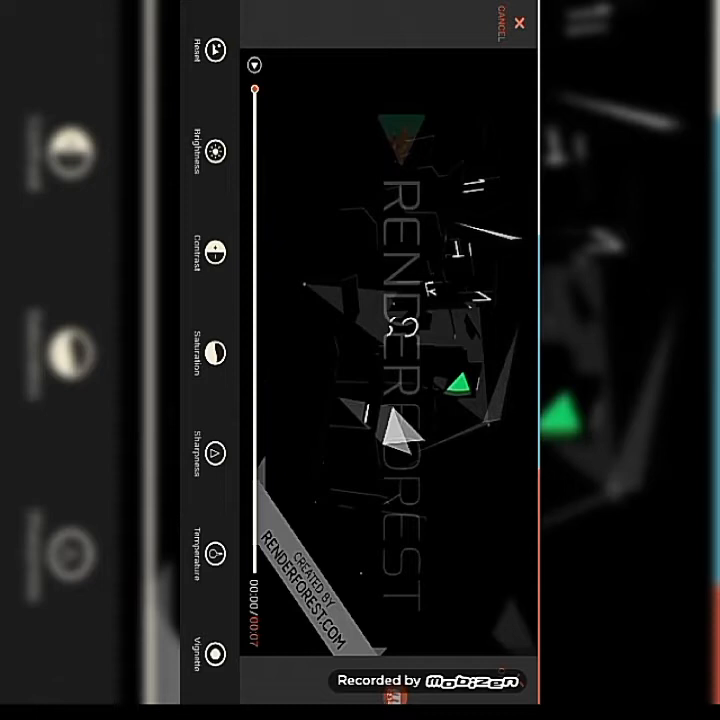
pyautogui.click(215, 148)
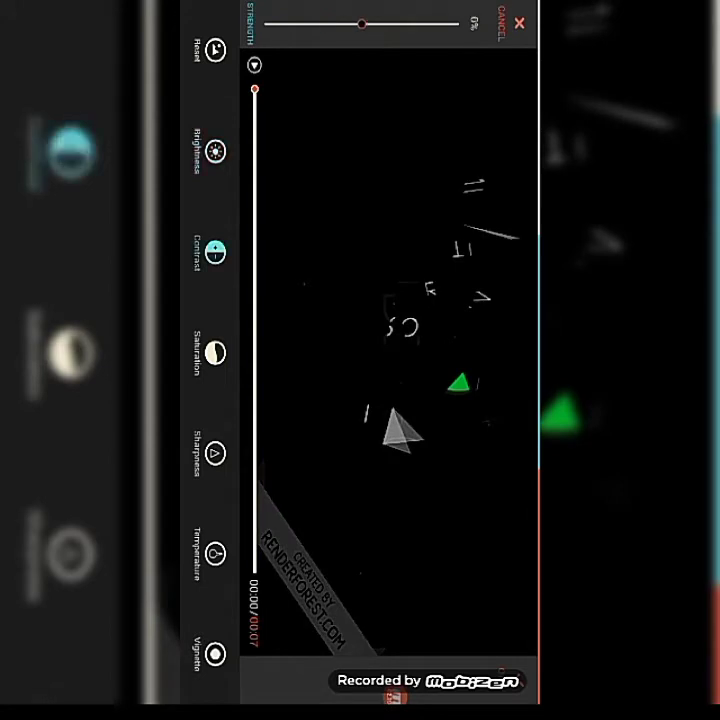
pyautogui.moveTo(361, 23); pyautogui.dragTo(381, 23)
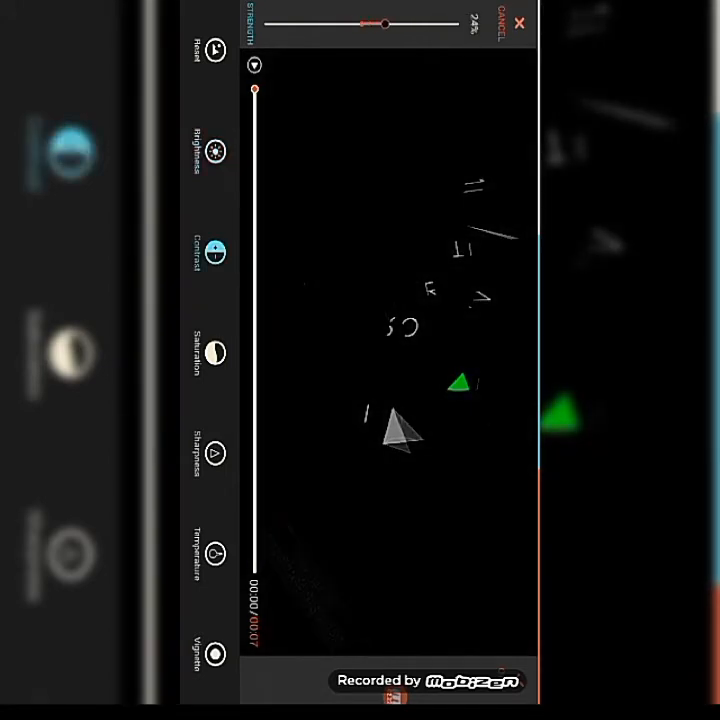
pyautogui.moveTo(380, 23); pyautogui.dragTo(395, 23)
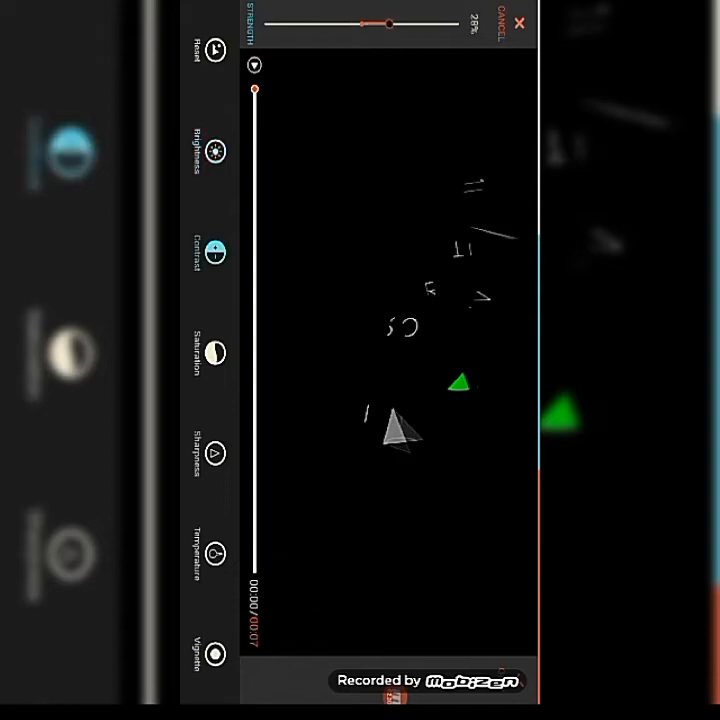
pyautogui.moveTo(375, 23); pyautogui.dragTo(394, 23)
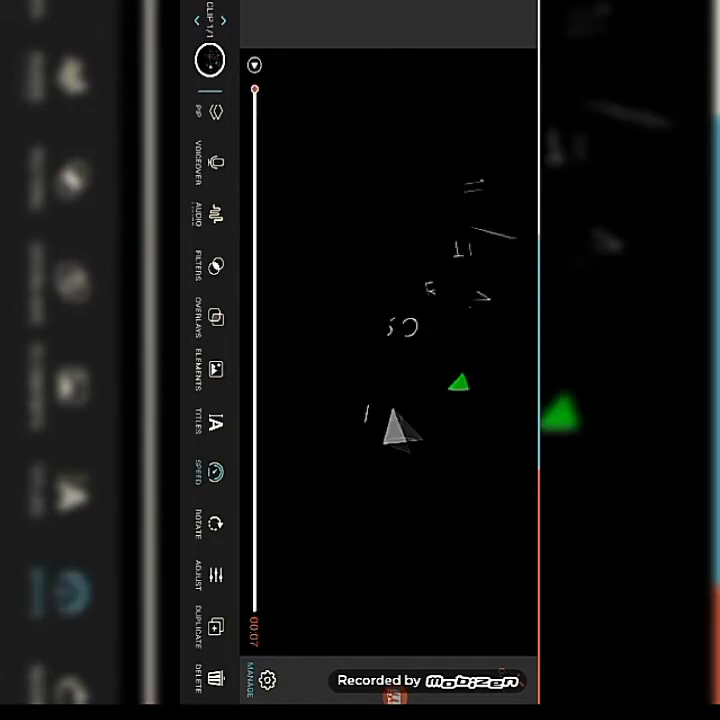
# Export the edited intro and leave FilmoraGo for the app drawer.
pyautogui.click(215, 472)
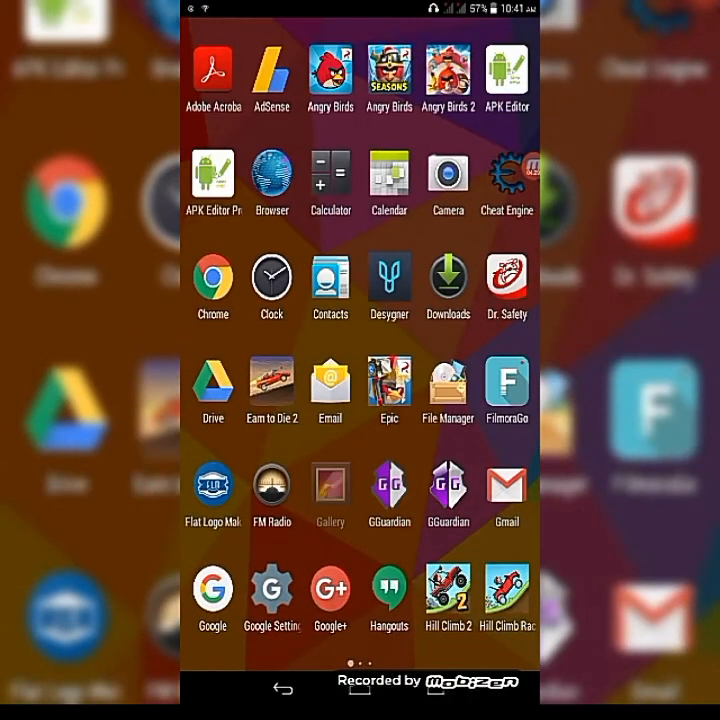
# Open the new intro video from Gallery's Camera album in the video player.
pyautogui.click(330, 488)
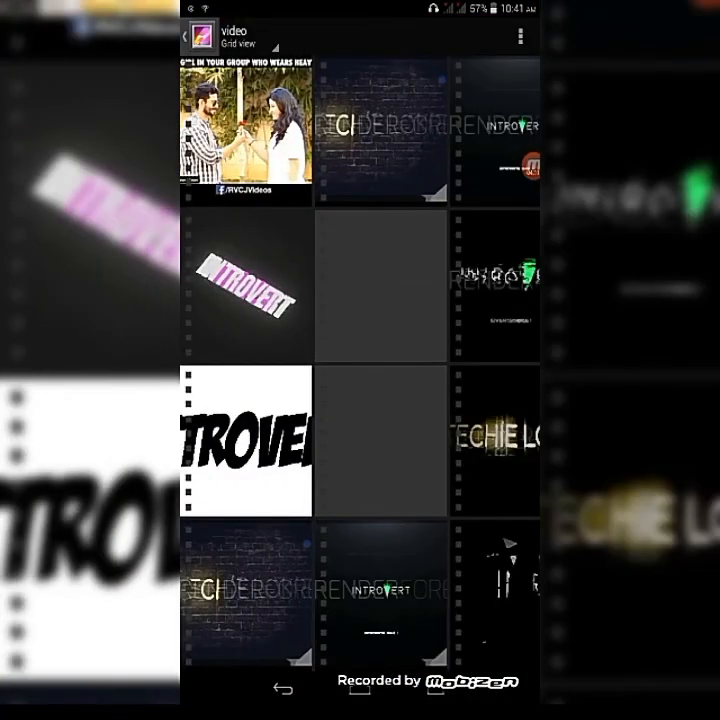
pyautogui.click(192, 38)
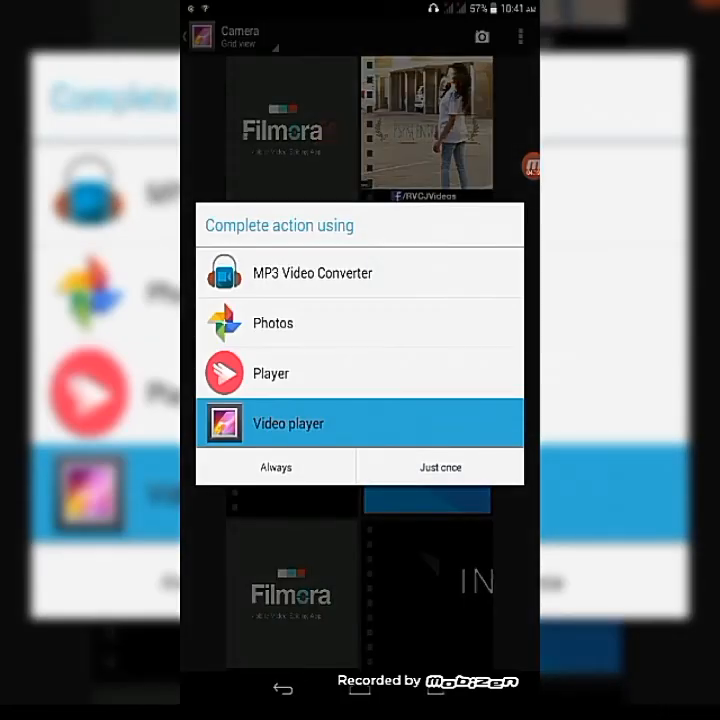
pyautogui.click(440, 466)
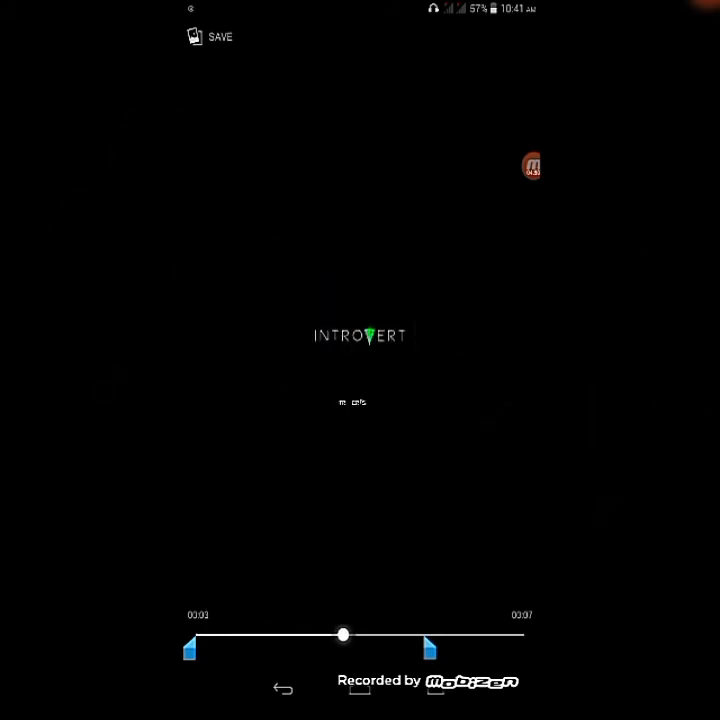
# Move the intro's end point before the Filmora ending, check playback, and save.
pyautogui.moveTo(342, 635); pyautogui.dragTo(420, 635)
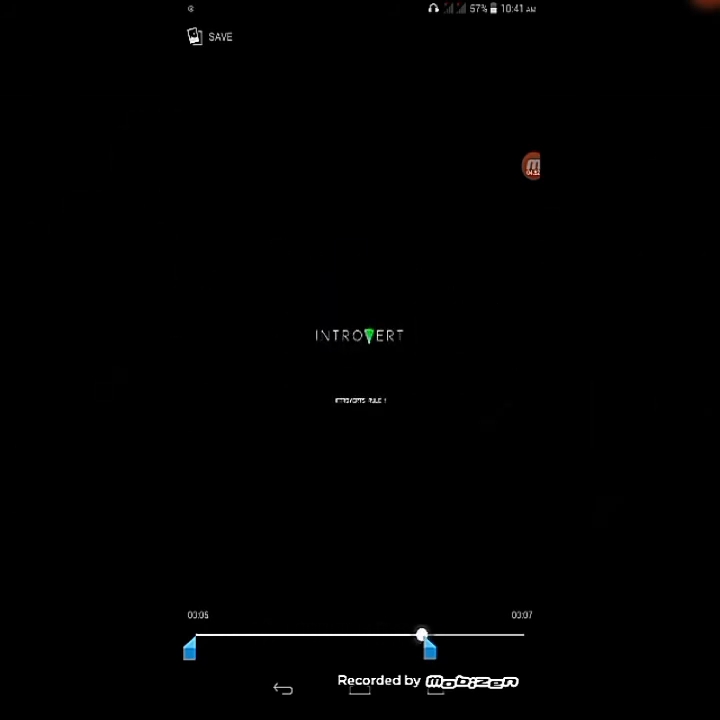
pyautogui.moveTo(420, 635); pyautogui.dragTo(300, 635)
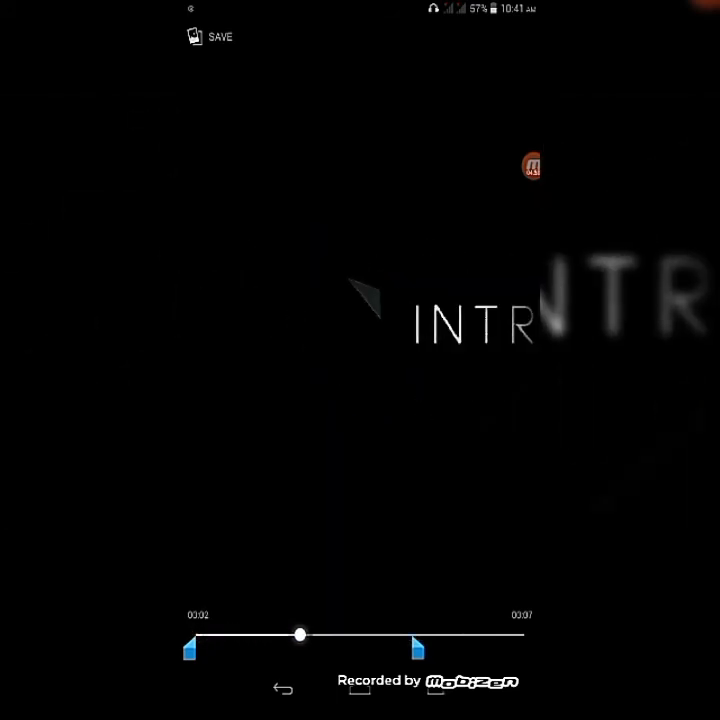
pyautogui.moveTo(300, 634); pyautogui.dragTo(388, 634)
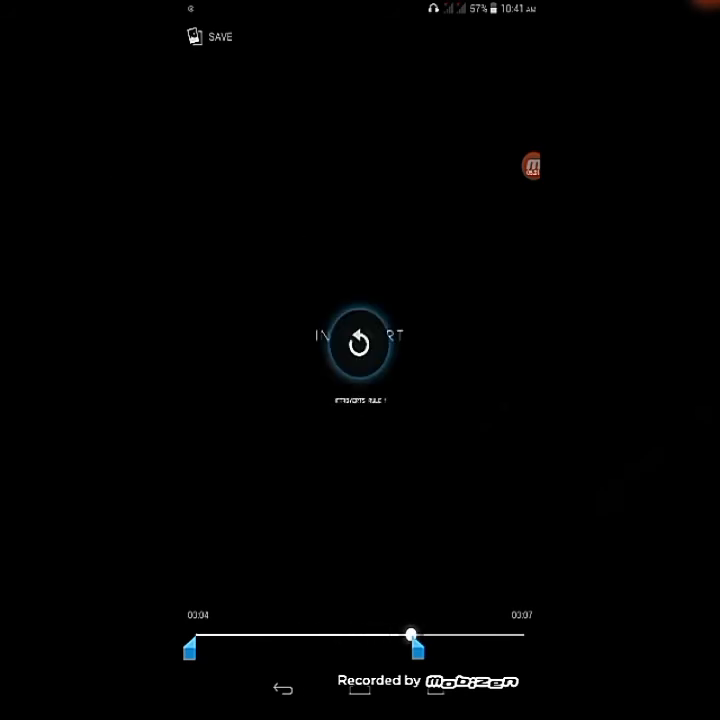
pyautogui.click(211, 37)
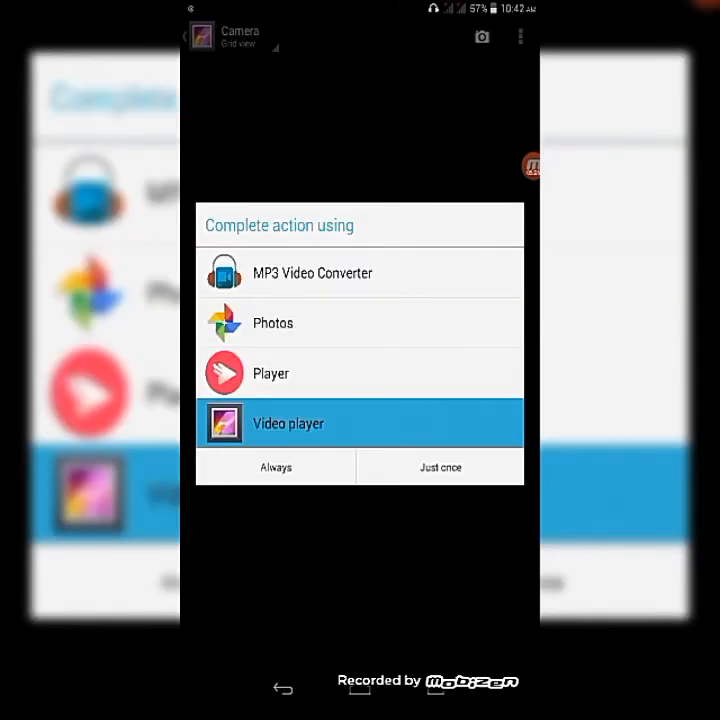
# Dismiss the app-choice prompt and go back to the Albums overview.
pyautogui.click(439, 466)
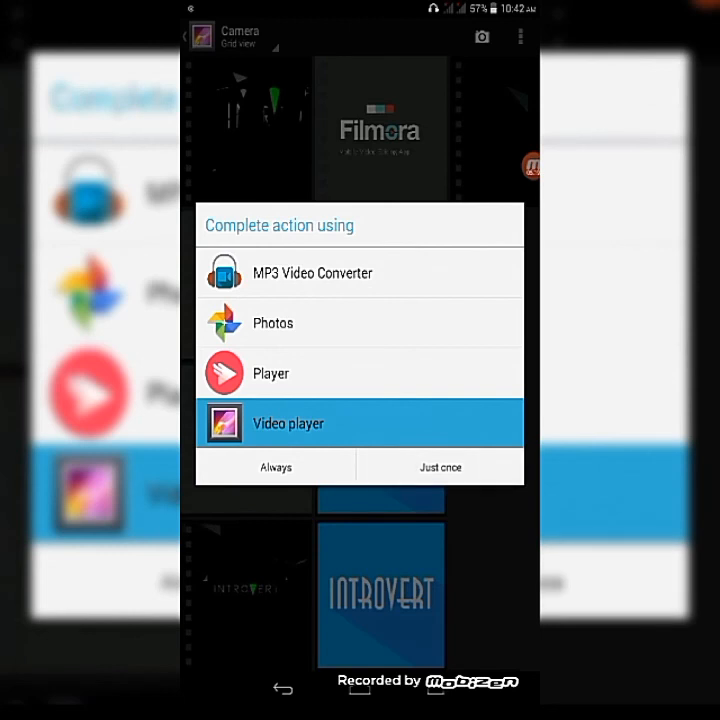
pyautogui.click(440, 466)
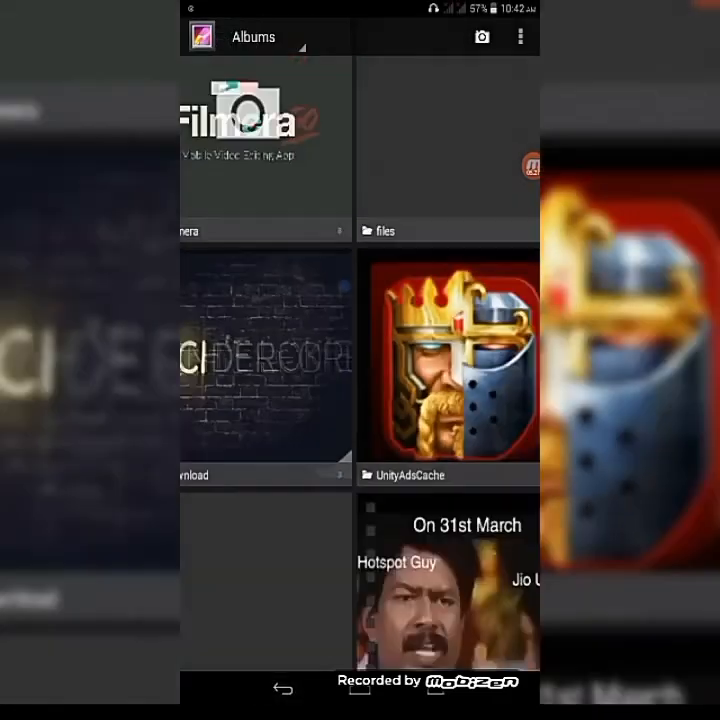